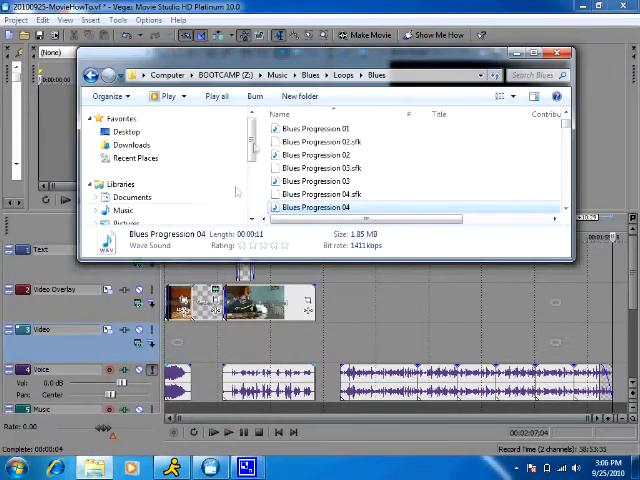
Return to the Music > Blues folder via the Blues crumb in the address bar
left_click(310, 76)
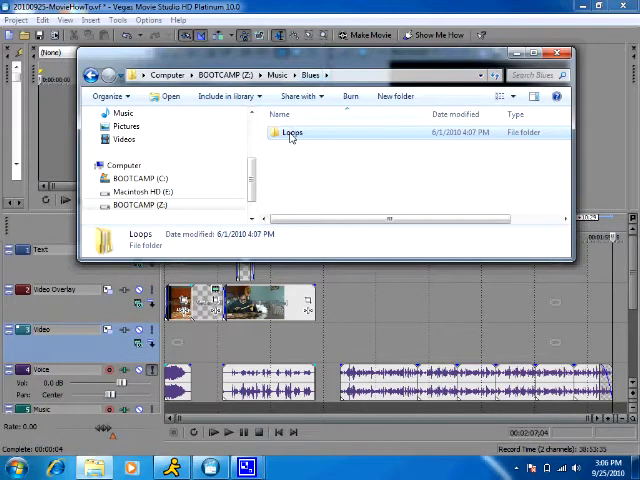
Go down through Loops into the Blues folder listing the Blues Progression files
double_click(292, 132)
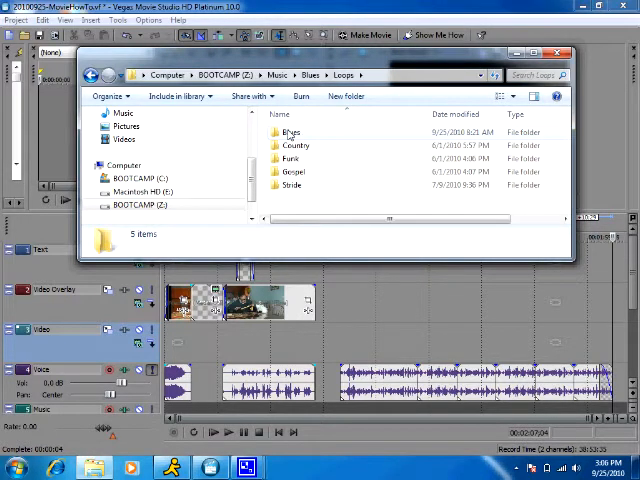
double_click(290, 132)
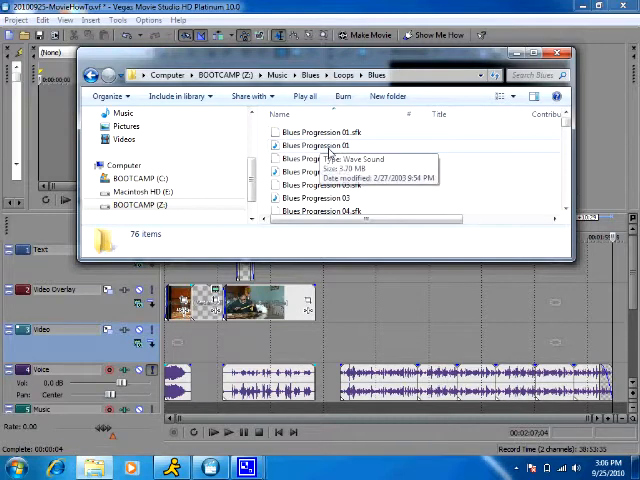
Play the Blues Progression 02 loop in Windows Media Player
left_click(328, 172)
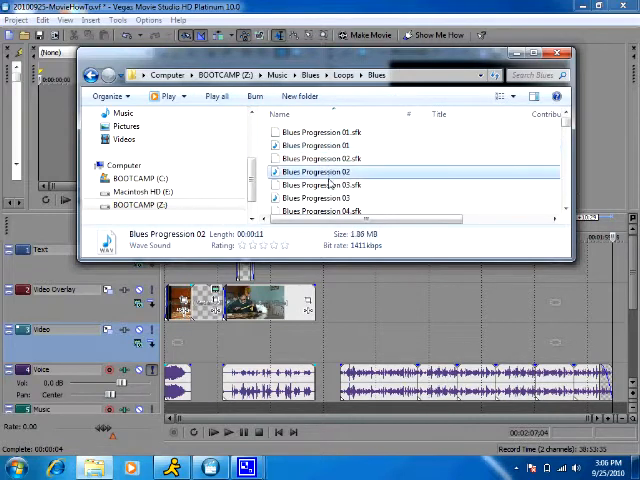
mouse_move(330, 160)
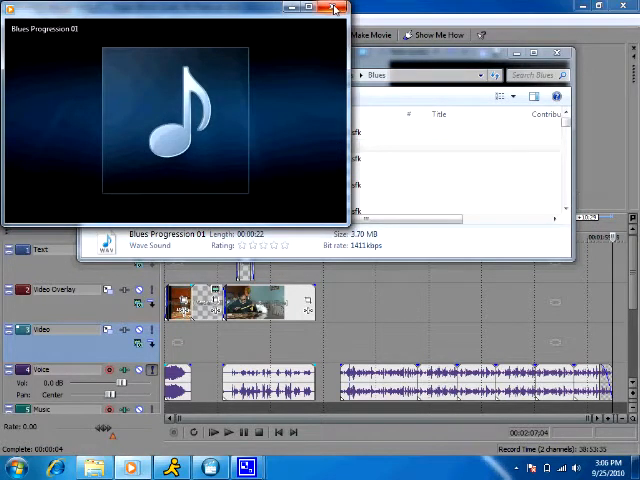
mouse_move(336, 10)
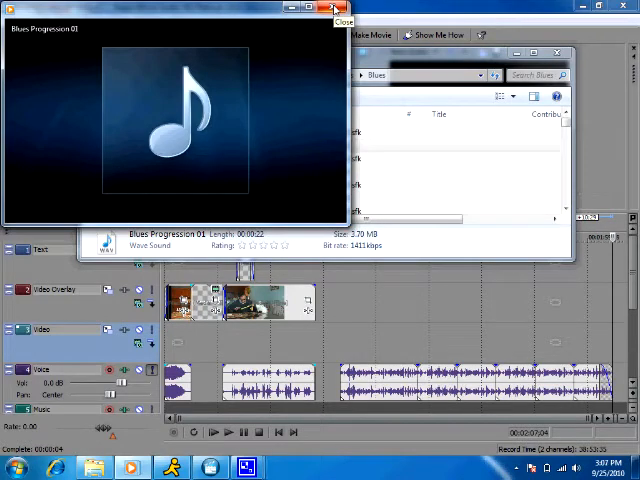
Close the preview player and select a later Blues Progression loop in the 50s
left_click(336, 8)
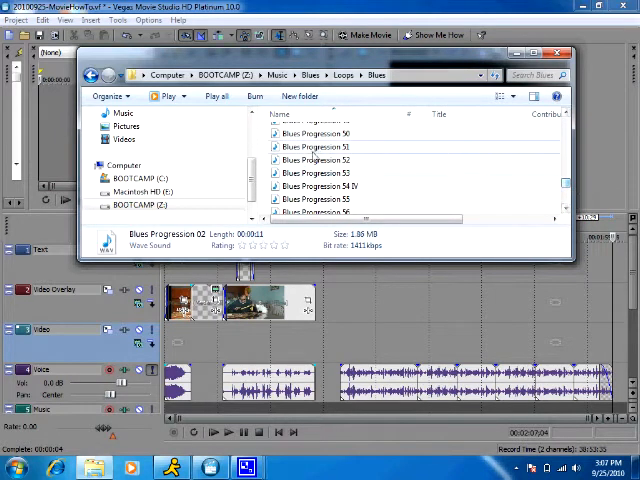
left_click(320, 146)
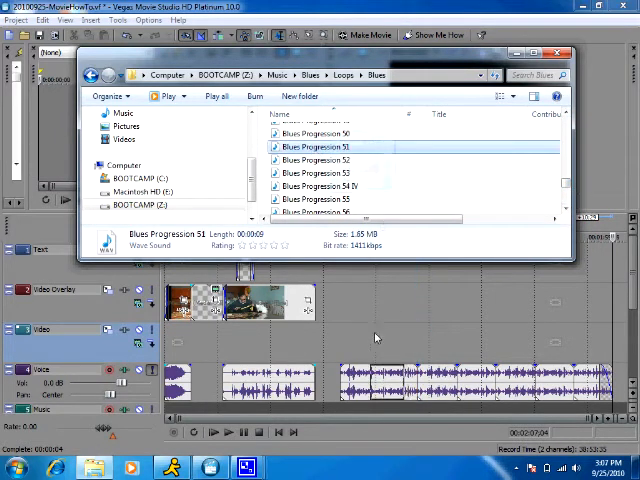
mouse_move(436, 348)
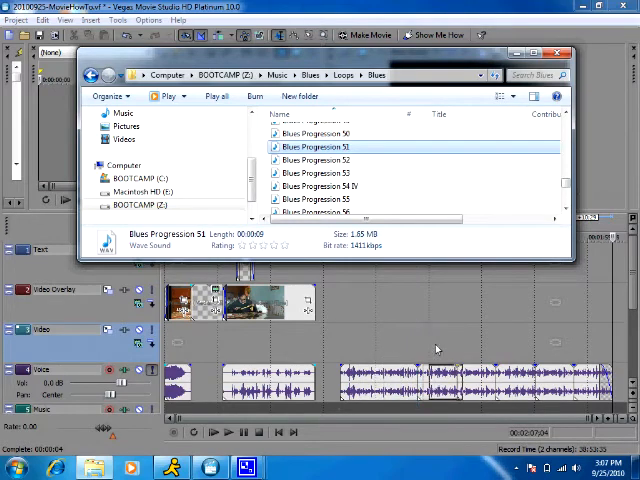